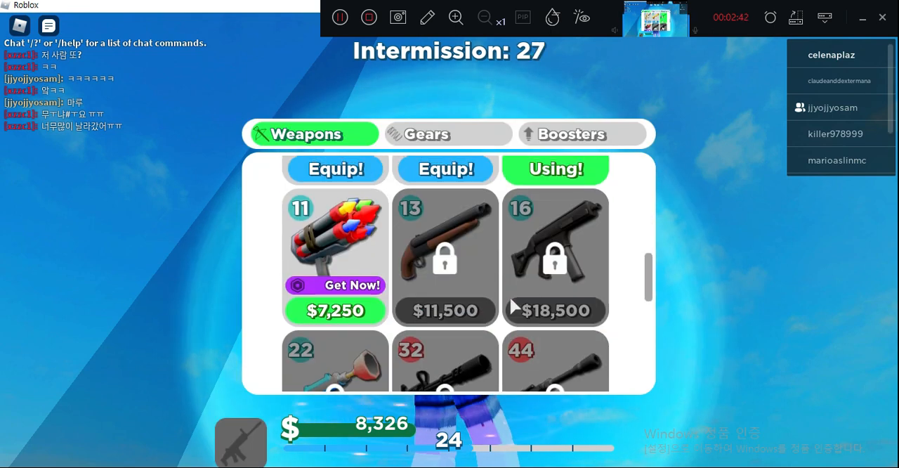
Equip weapon 11, the rainbow multi-barrel launcher, from the Weapons tab of the shop
left_click(335, 169)
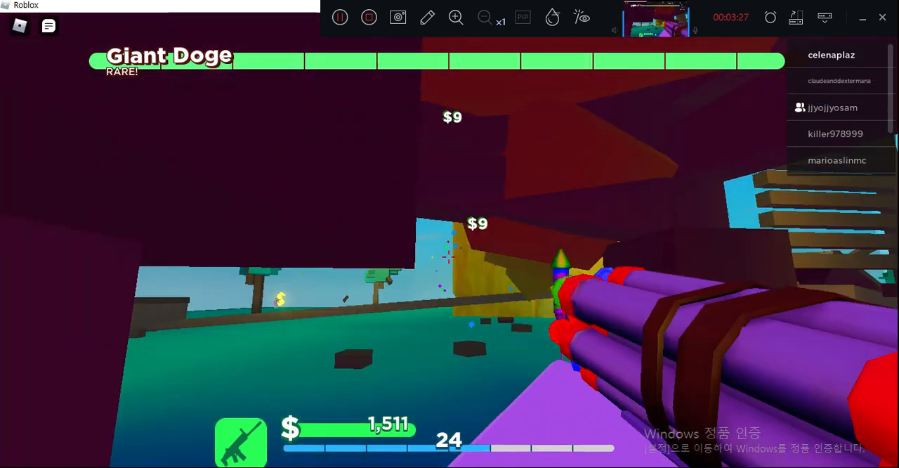
mouse_move(449, 256)
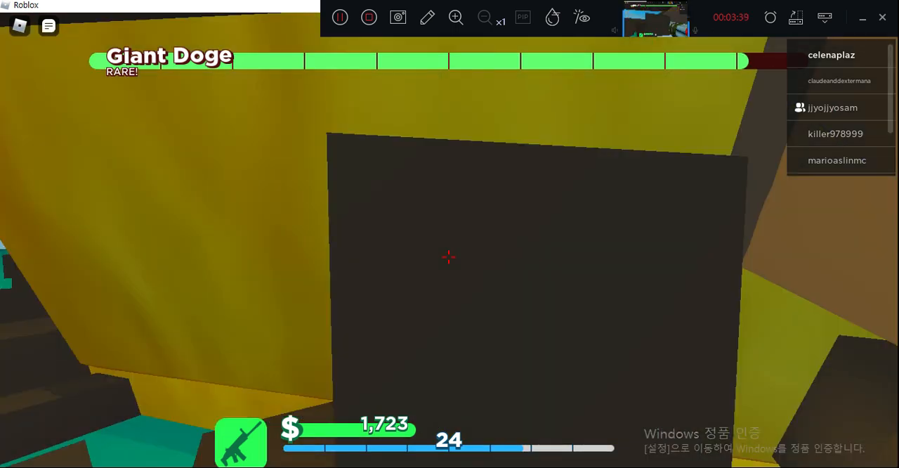
mouse_move(449, 257)
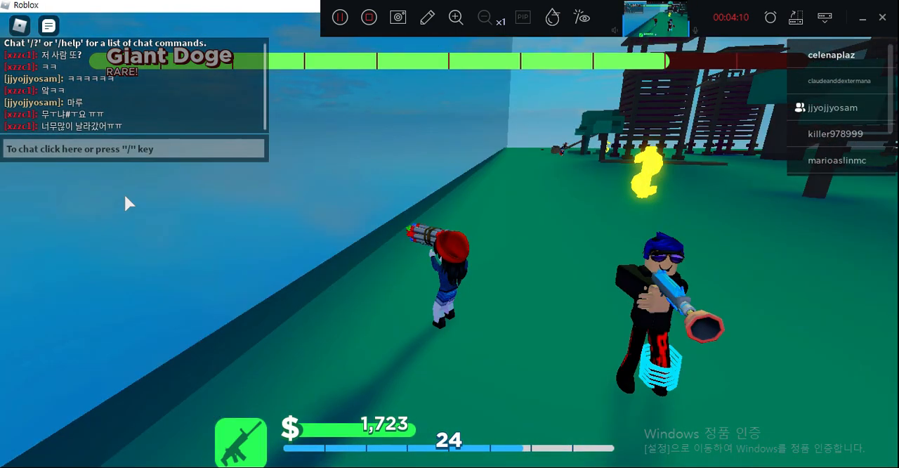
key("Escape")
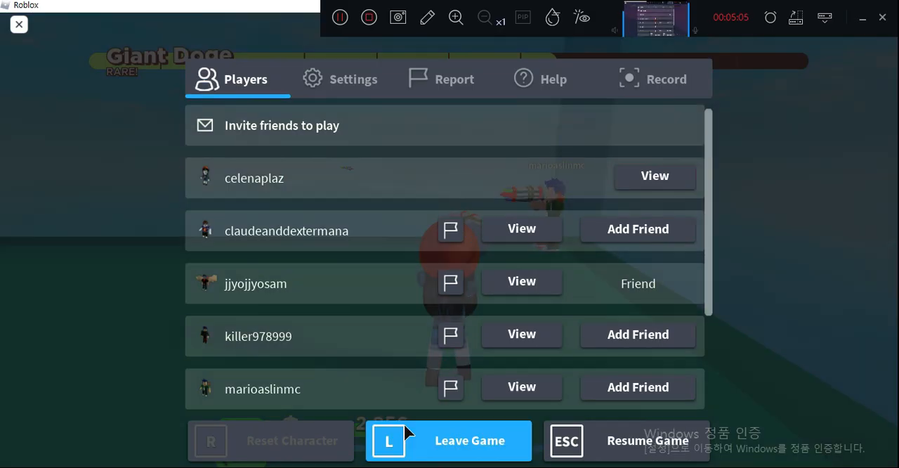
Leave Giant Survival via Leave Game, returning to the Roblox home page
left_click(448, 441)
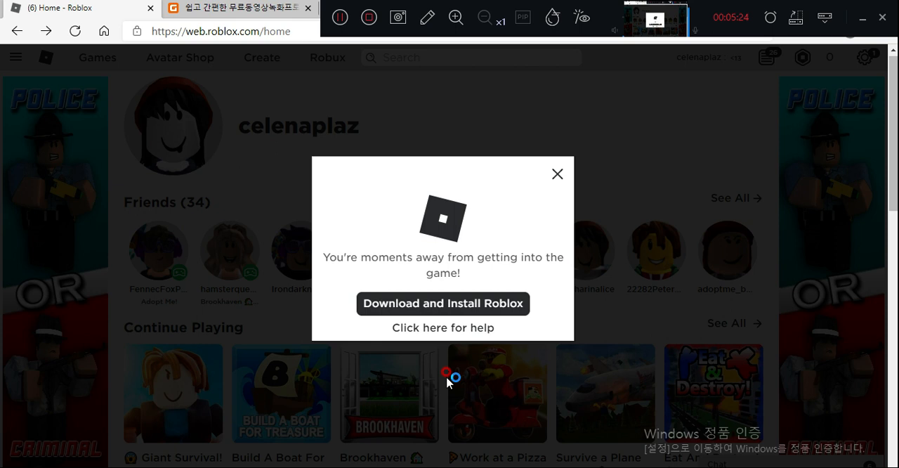
Dismiss the download-and-install prompt and relaunch Giant Survival from Continue Playing
left_click(557, 174)
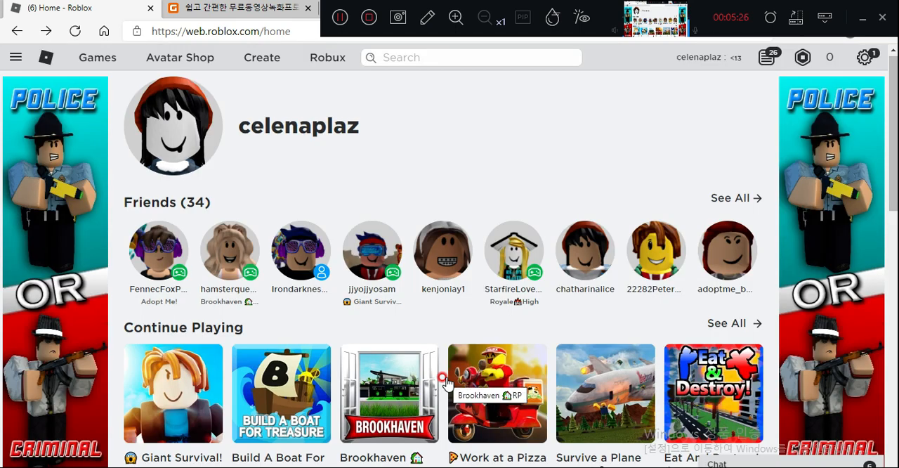
left_click(172, 393)
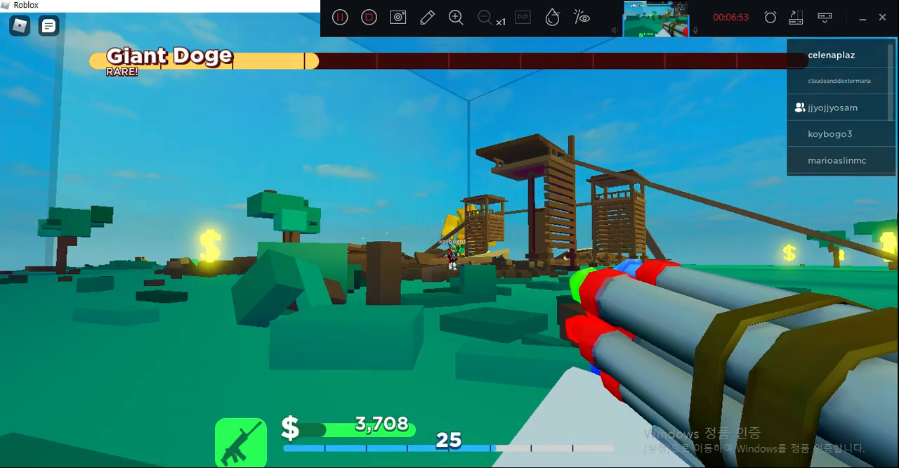
mouse_move(450, 256)
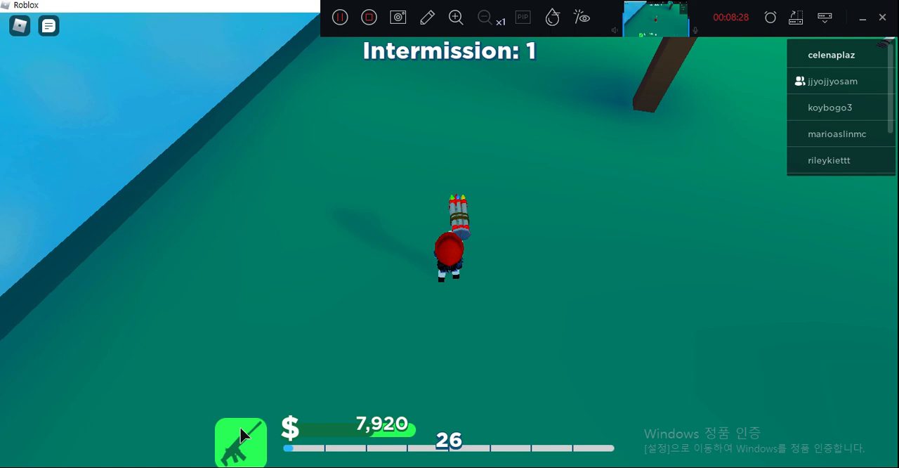
Open the weapons shop and scroll up to the cheaper weapons: banana and two blasters
left_click(241, 441)
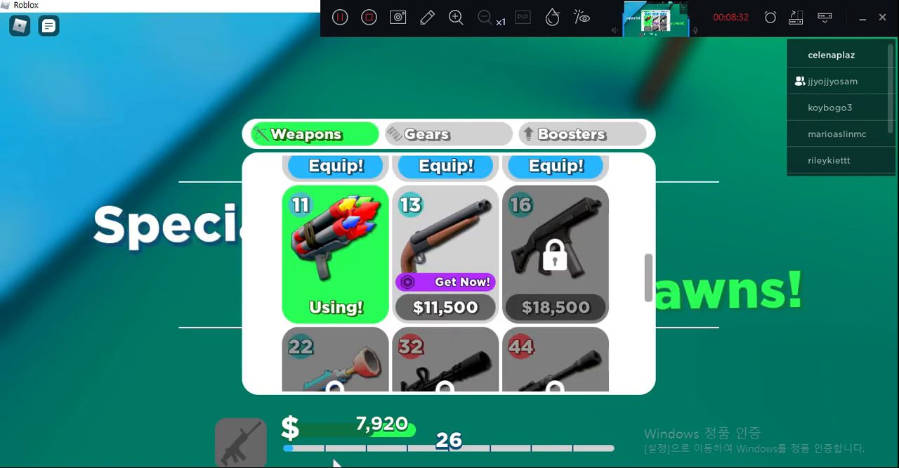
scroll("up", 3)
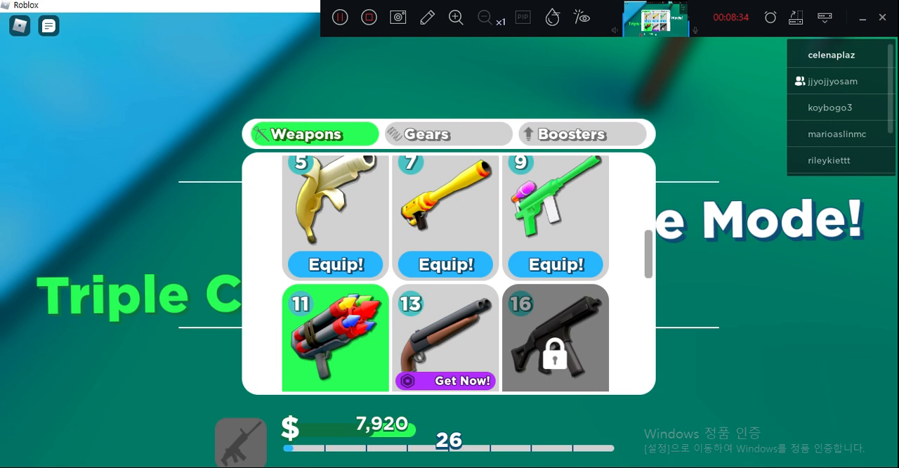